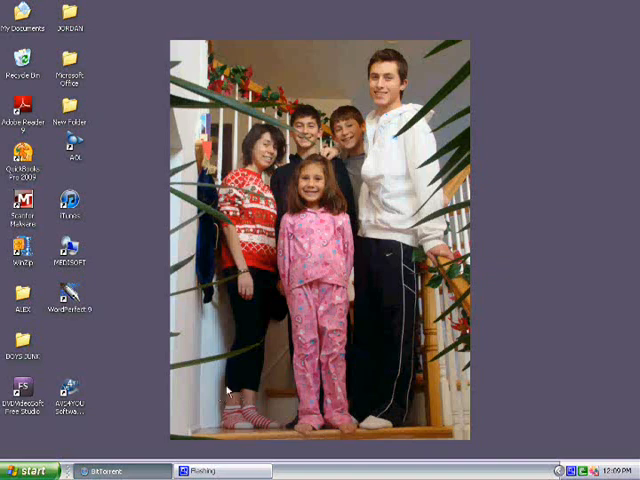
mouse_move(217, 368)
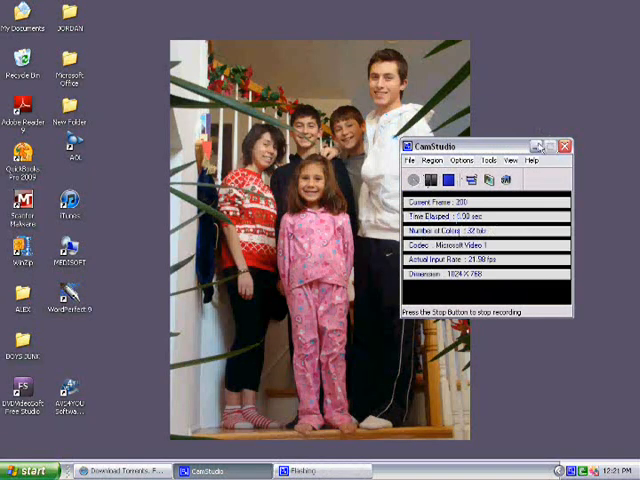
Bring up the BitTorrent 6.4 window showing its existing torrent list.
click(567, 145)
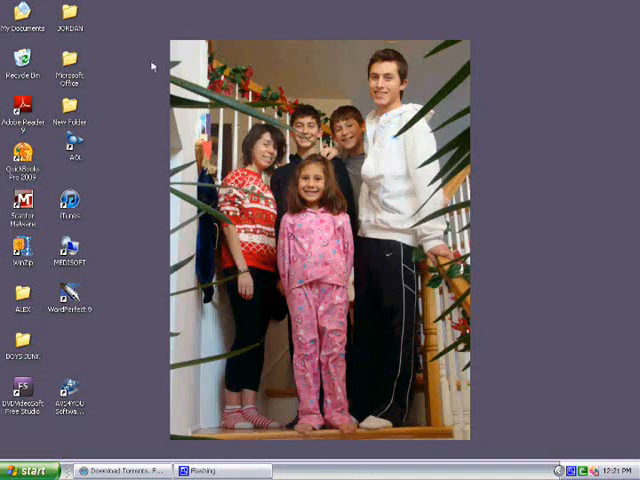
mouse_move(491, 450)
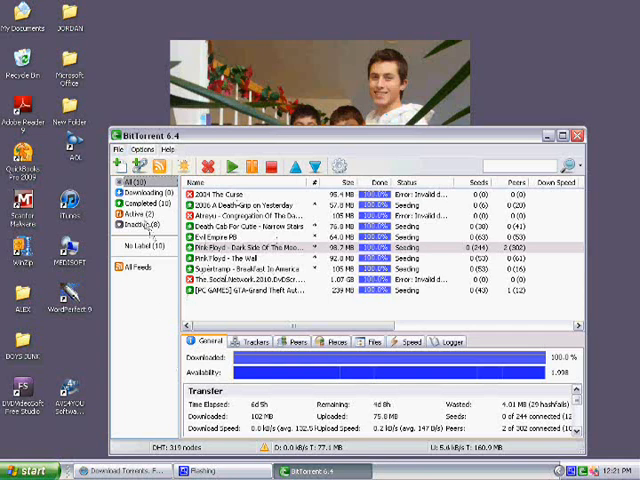
Set BitTorrent aside and bring the KickassTorrents page to the front in the browser.
click(148, 195)
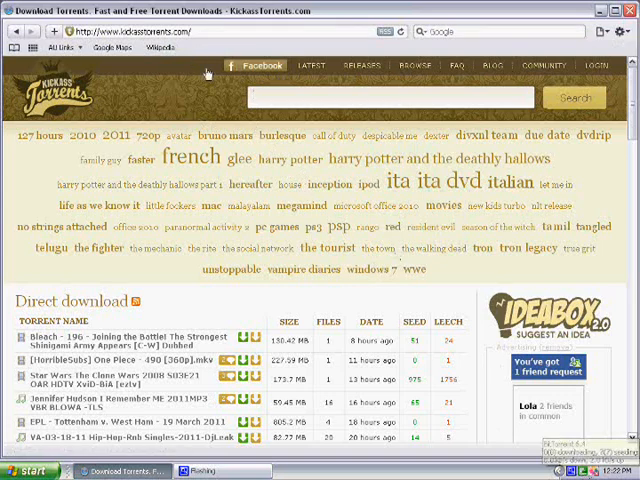
Search KickassTorrents for 'avenged sevenfold waking the fallen' and open the 124.69 MB result.
text(ajh)
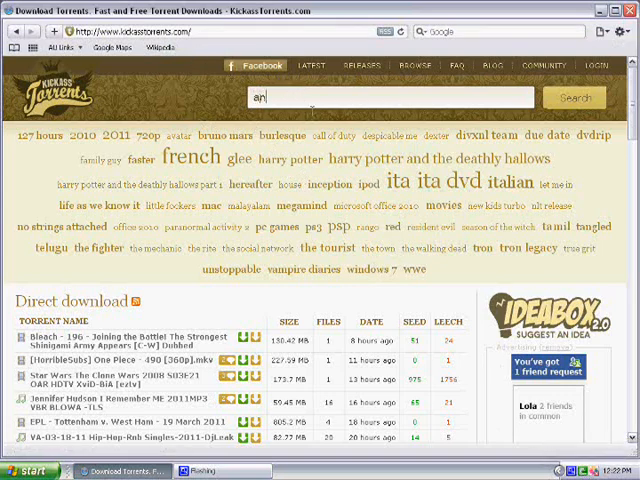
text(venged sevenfold)
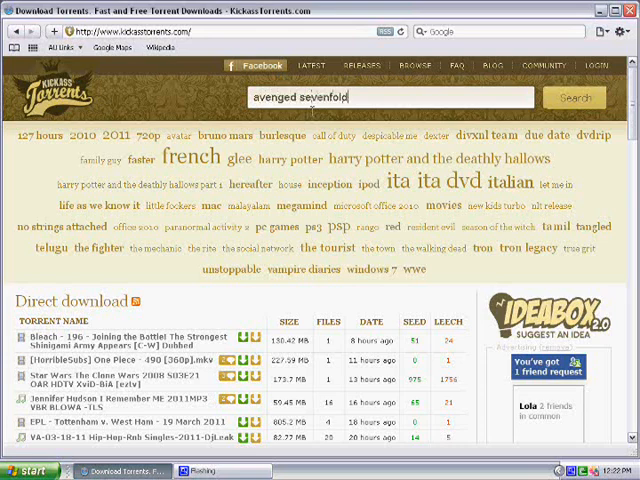
text(waking)
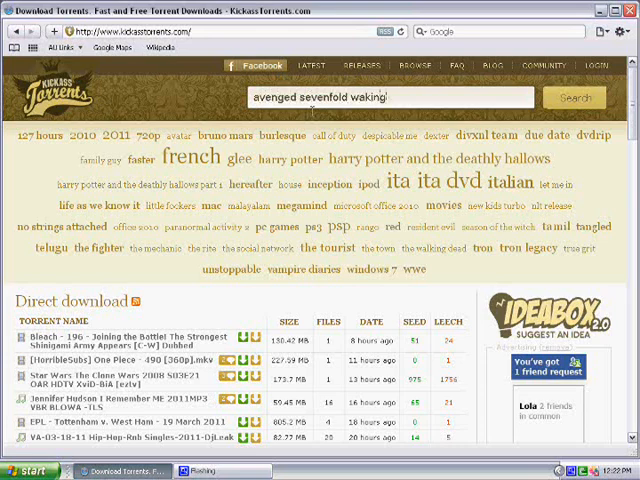
text(the fallen)
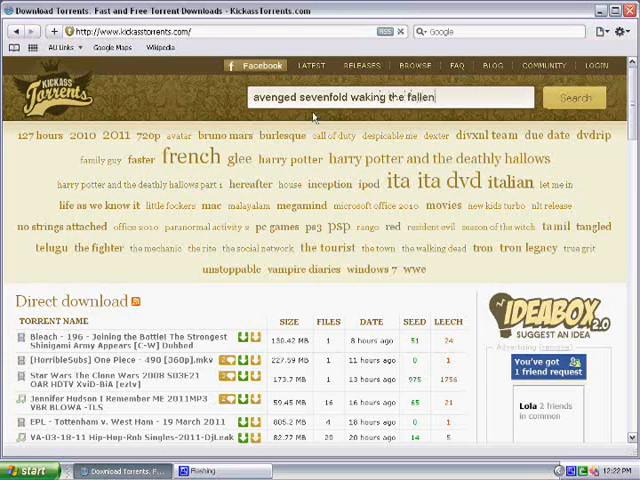
click(585, 98)
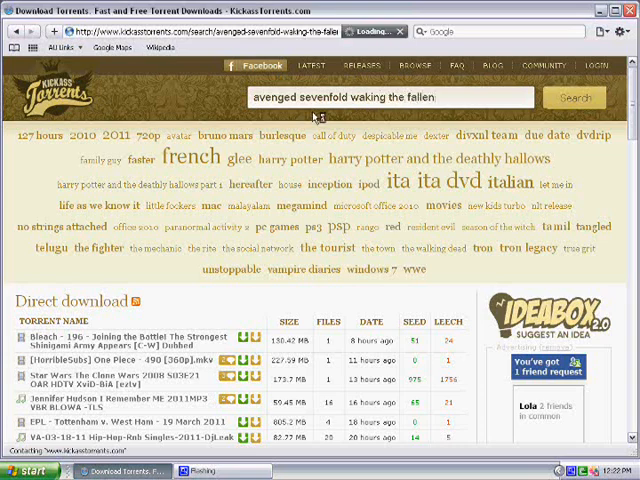
click(585, 98)
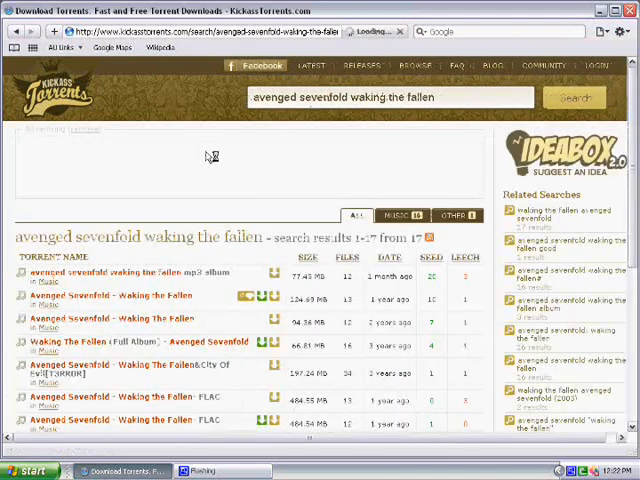
mouse_move(143, 180)
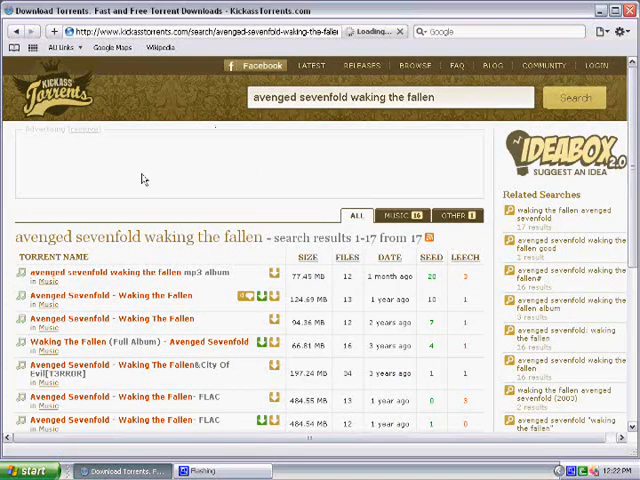
mouse_move(60, 383)
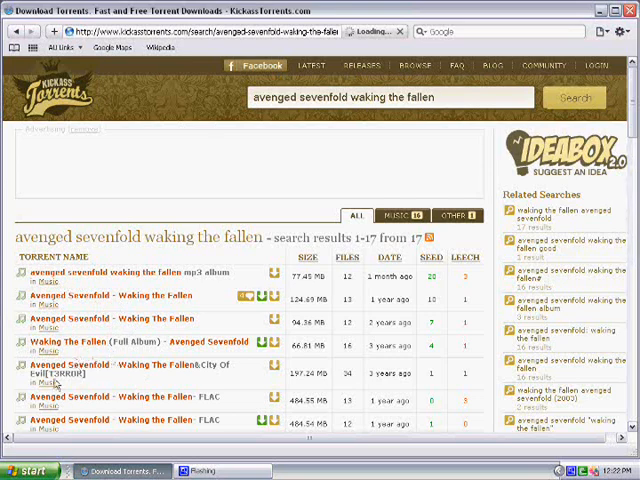
mouse_move(348, 115)
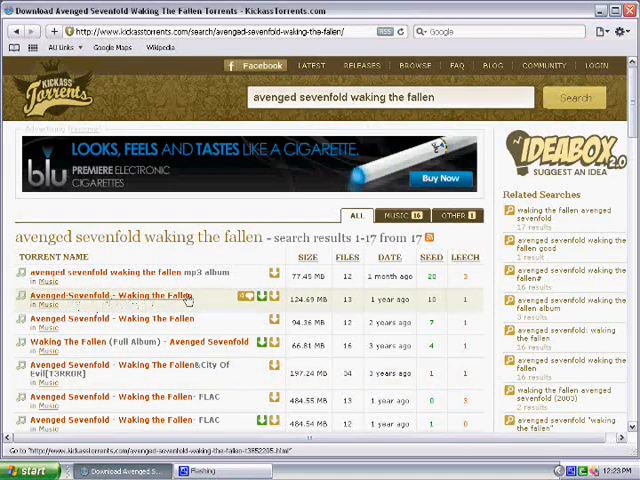
click(115, 296)
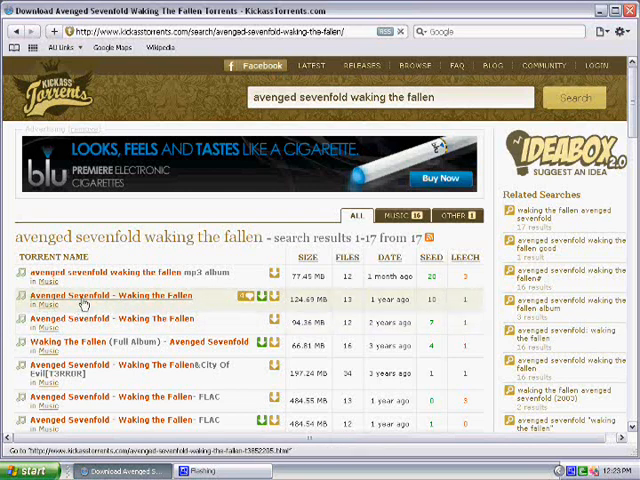
click(110, 295)
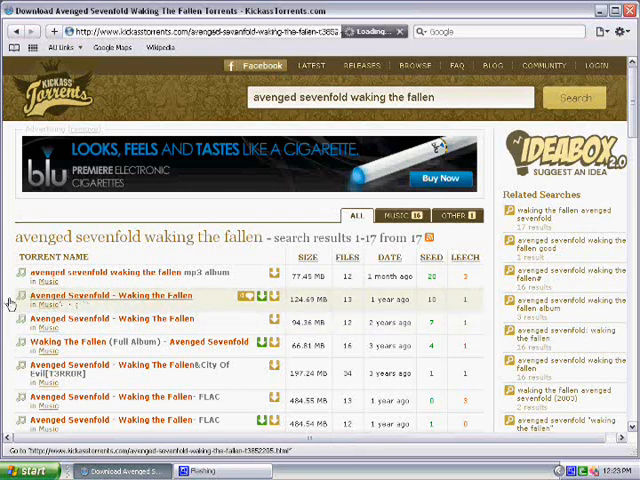
Review the Waking the Fallen torrent page's 10 seeders and MP3 track list.
click(120, 295)
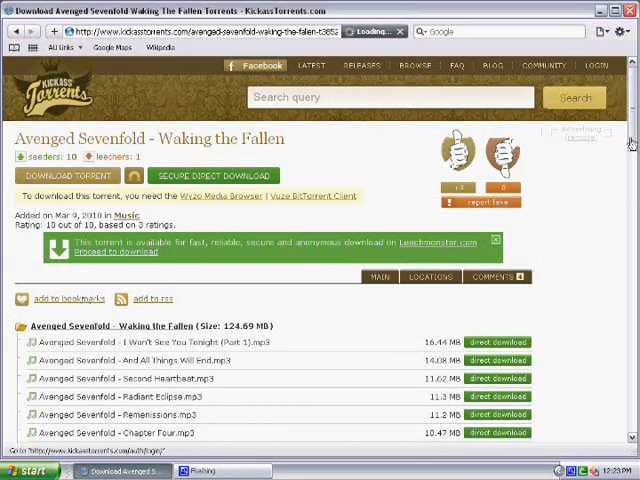
scroll(down, 3)
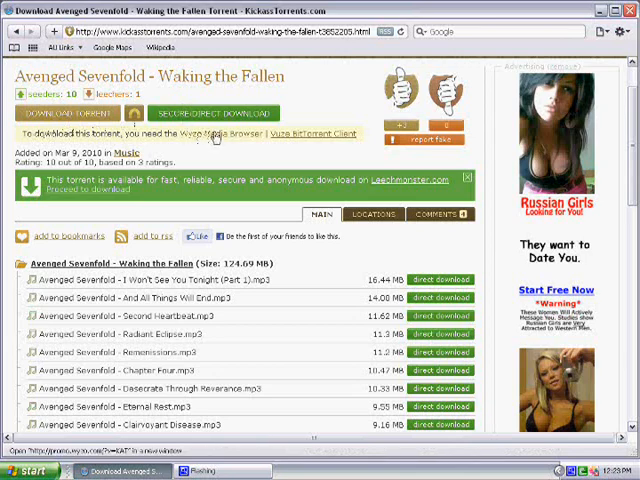
mouse_move(160, 197)
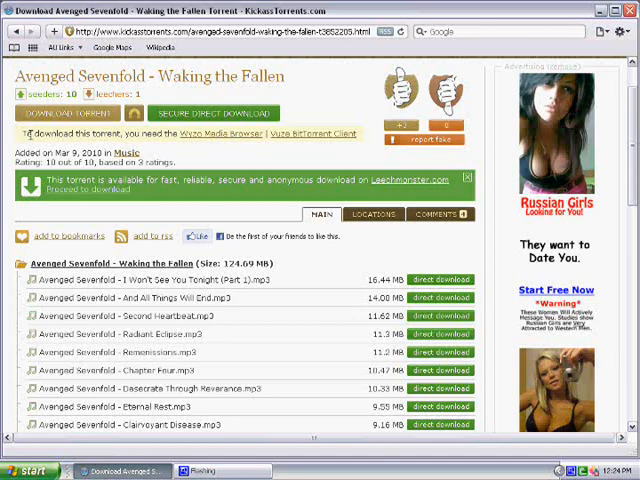
mouse_move(23, 157)
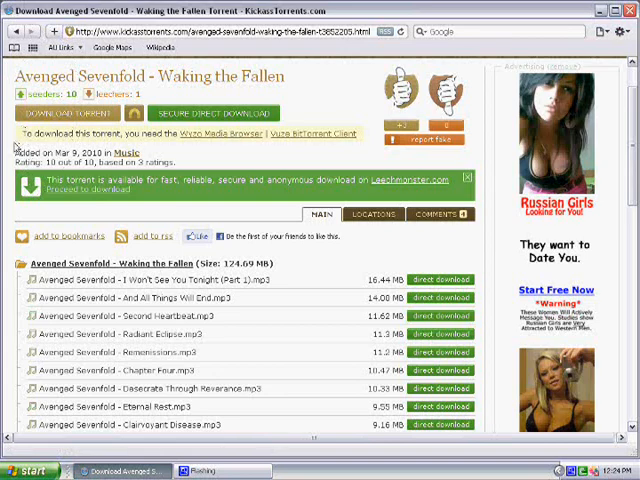
mouse_move(8, 295)
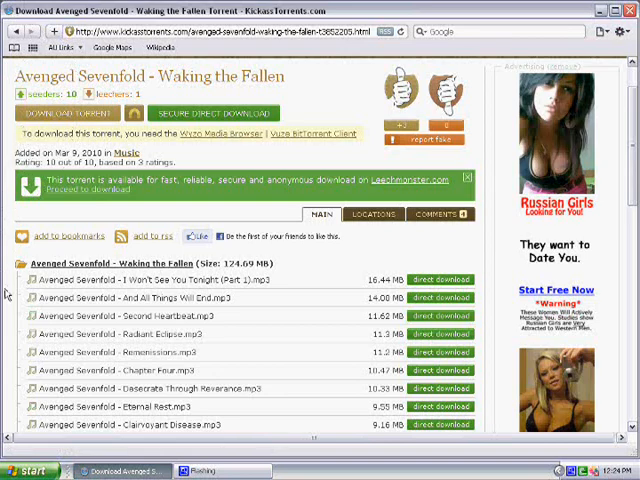
scroll(down, 3)
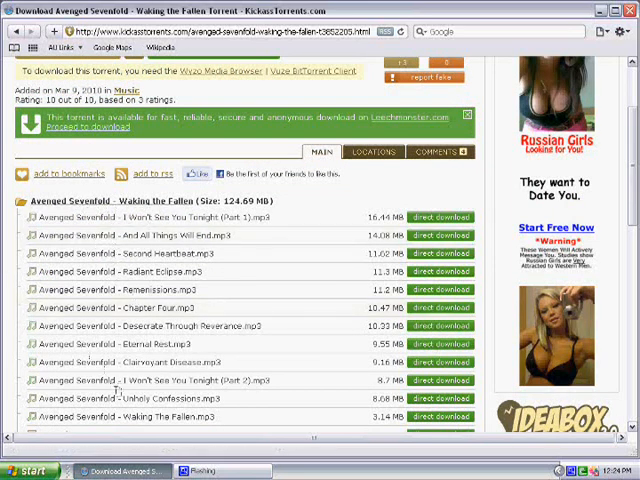
scroll(down, 3)
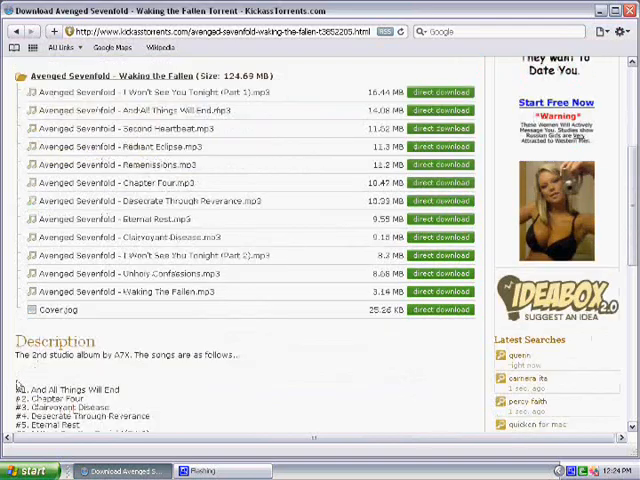
scroll(down, 3)
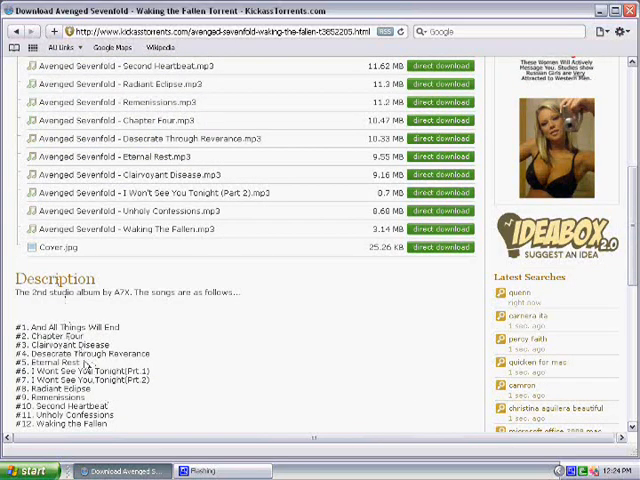
scroll(down, 3)
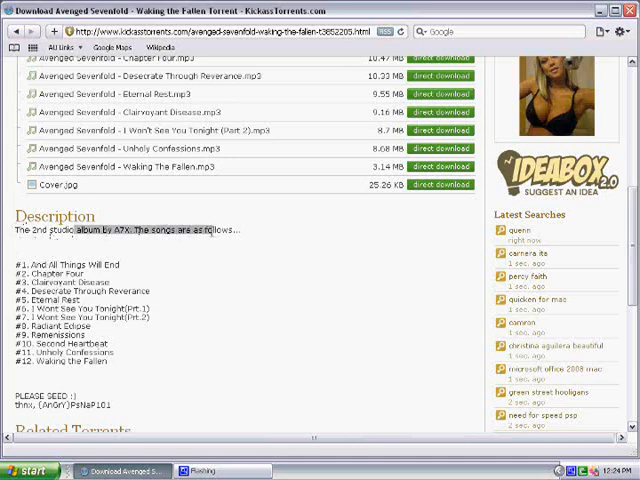
scroll(down, 3)
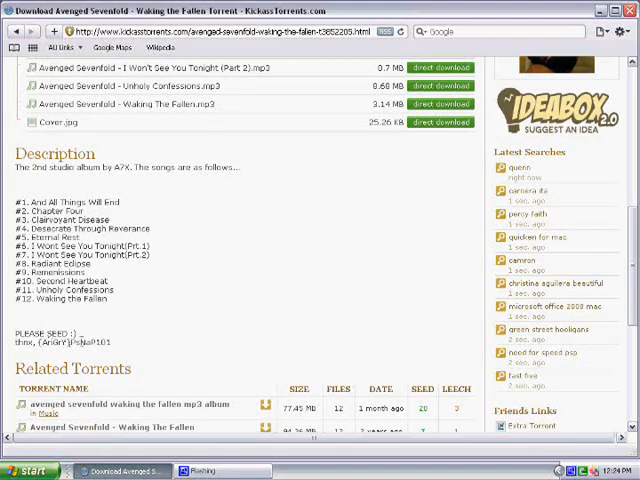
scroll(down, 3)
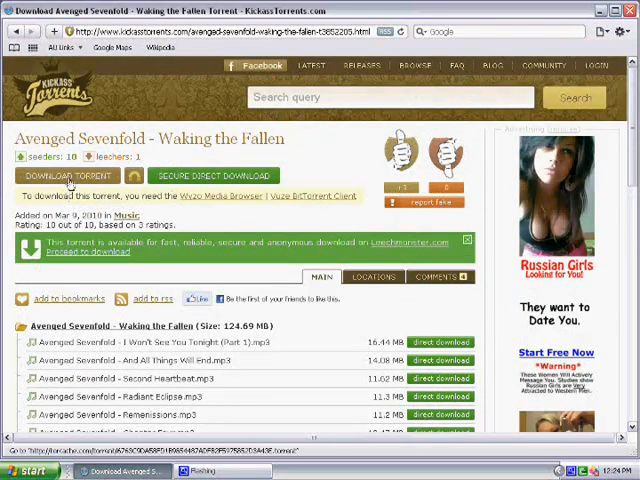
Download the Waking the Fallen .torrent file and open it.
click(63, 175)
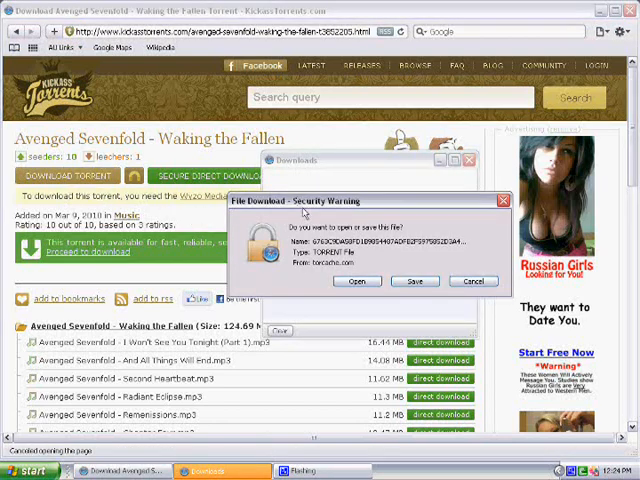
mouse_move(365, 229)
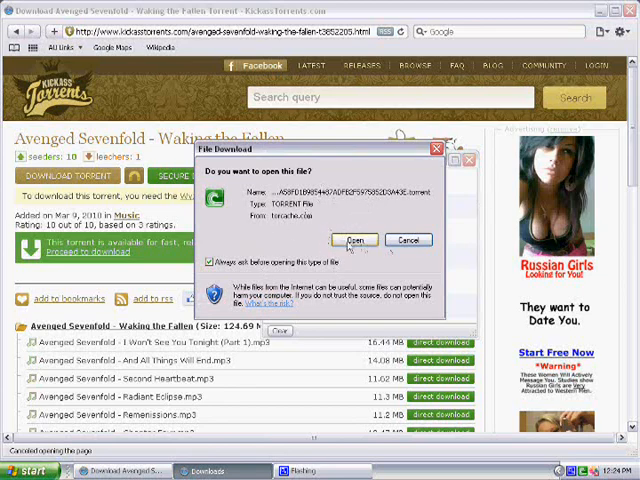
click(355, 240)
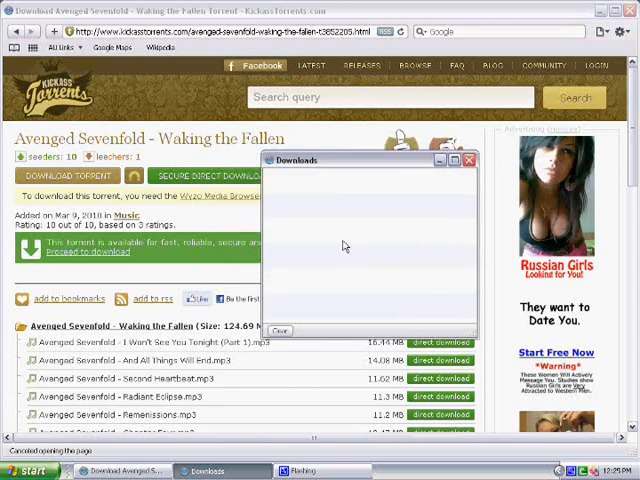
mouse_move(348, 237)
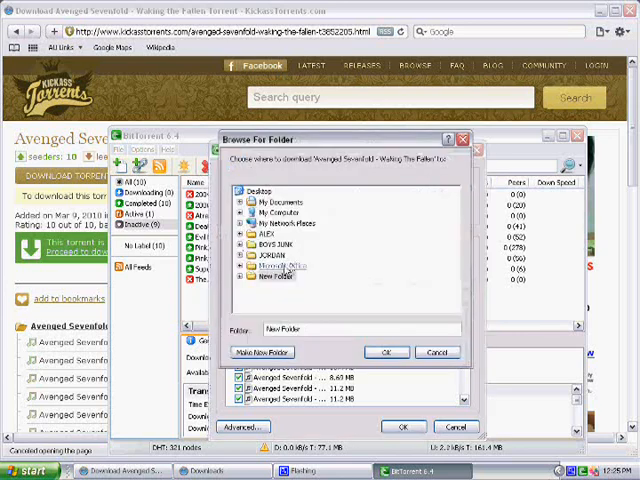
Add the album torrent to BitTorrent, saving into Desktop\New Folder.
click(386, 352)
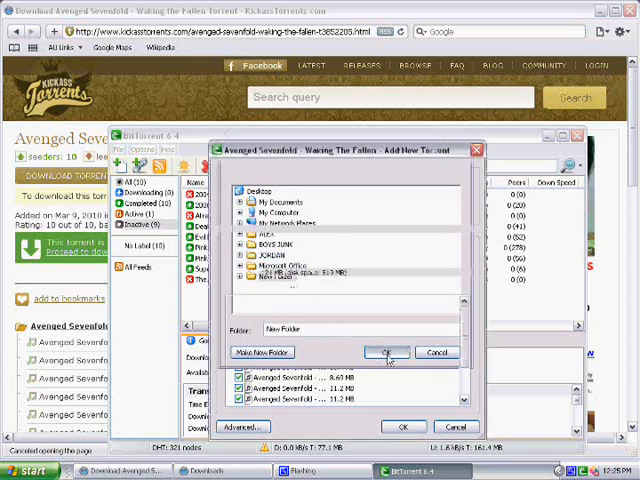
click(387, 351)
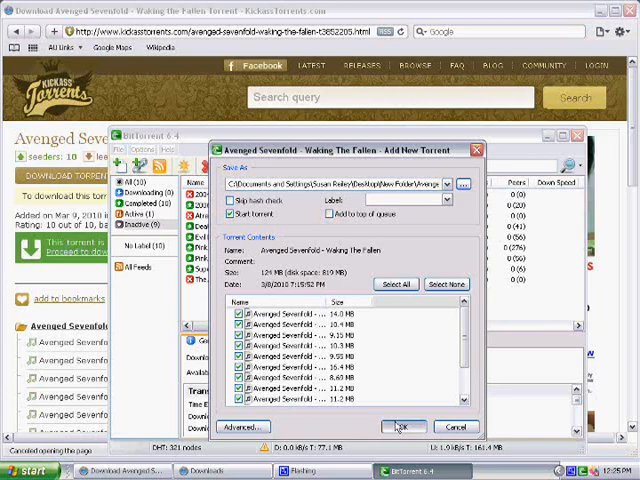
click(401, 426)
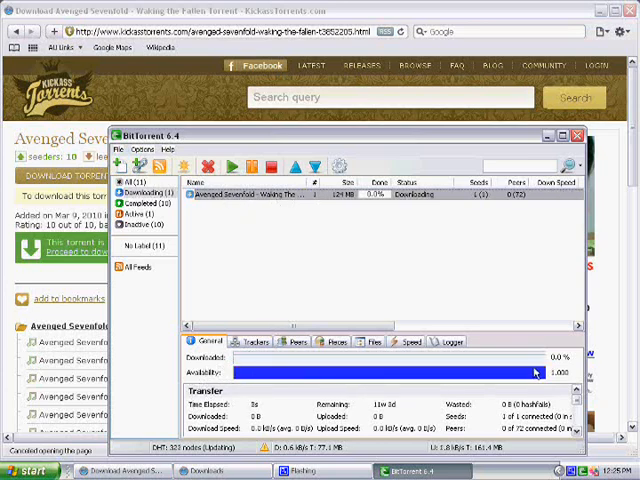
Check the downloading torrent's Trackers and Speed tabs, returning each time to General.
click(253, 341)
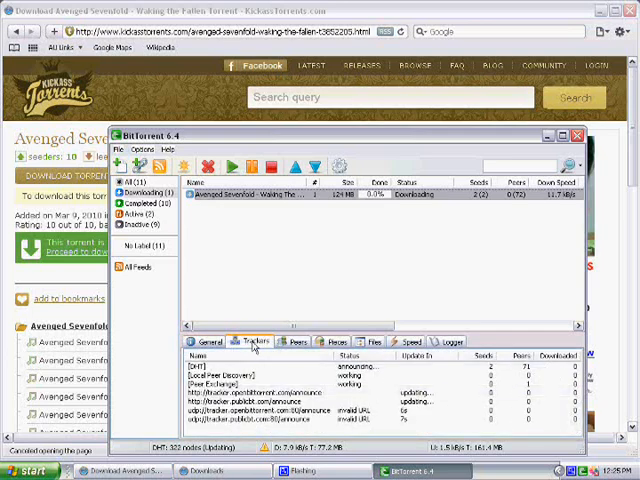
click(206, 341)
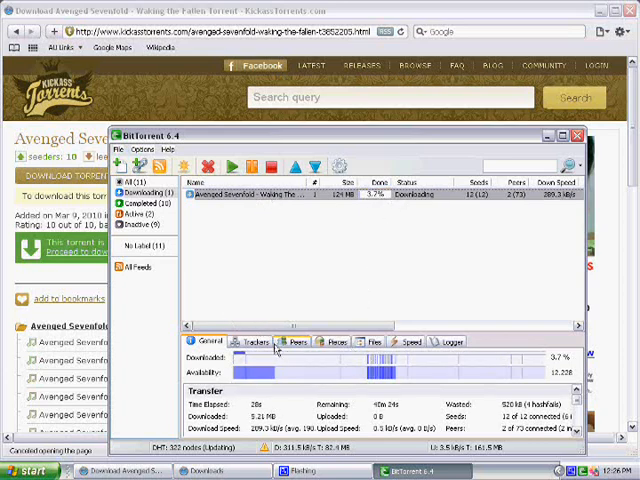
click(412, 341)
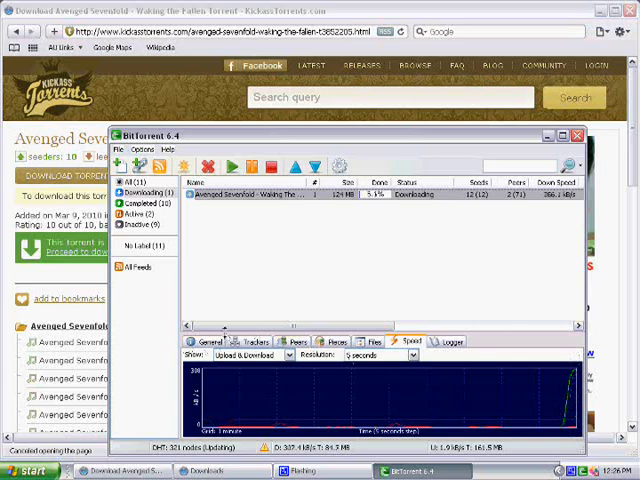
click(200, 341)
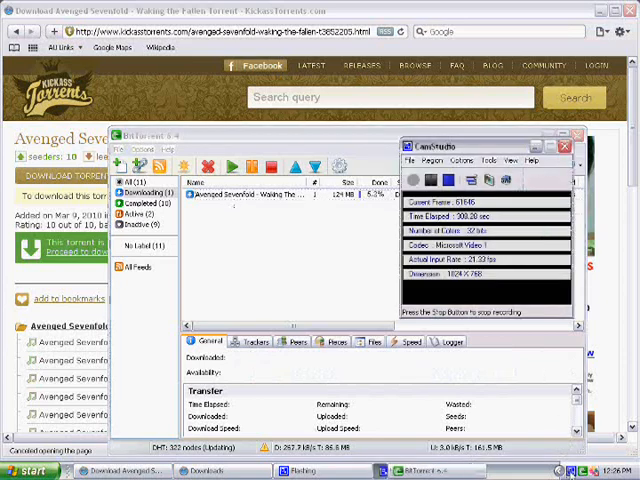
click(418, 180)
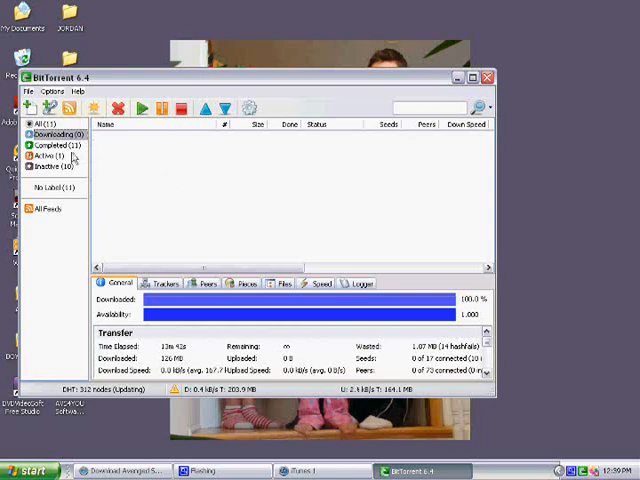
List All torrents to confirm the album is complete, then minimize BitTorrent.
click(62, 145)
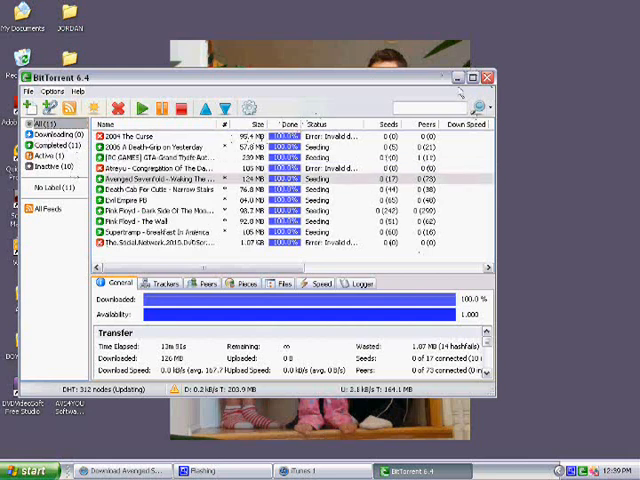
click(490, 73)
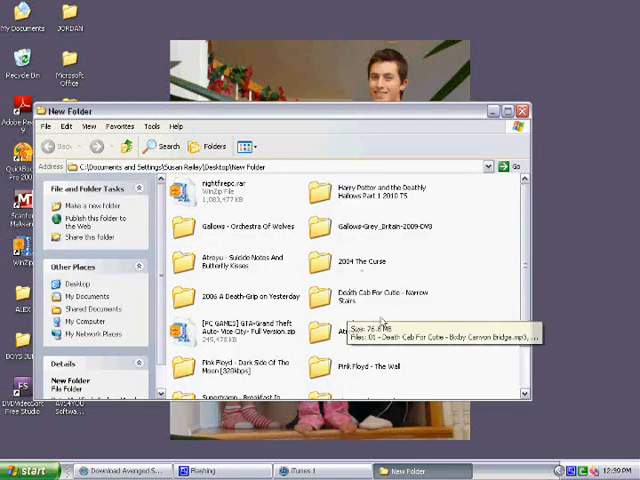
Open the Avenged Sevenfold - Waking the Fallen folder inside the desktop New Folder.
scroll(down, 3)
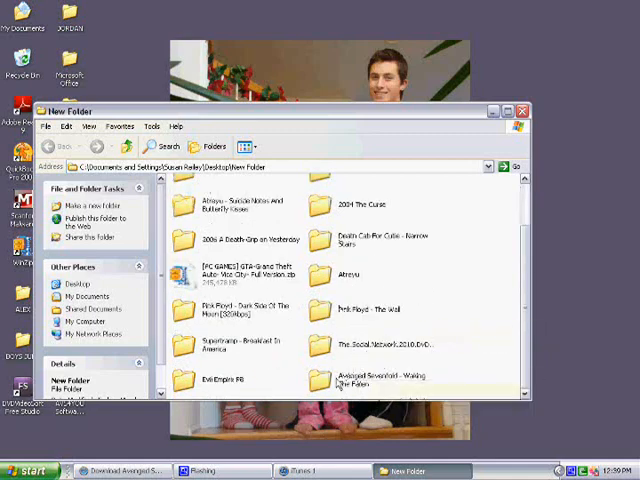
double_click(370, 385)
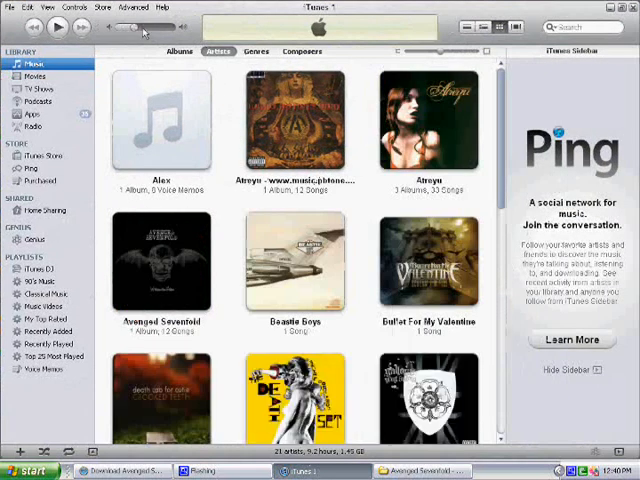
Add the Waking The Fallen folder to the iTunes library and open Avenged Sevenfold's songs.
click(10, 7)
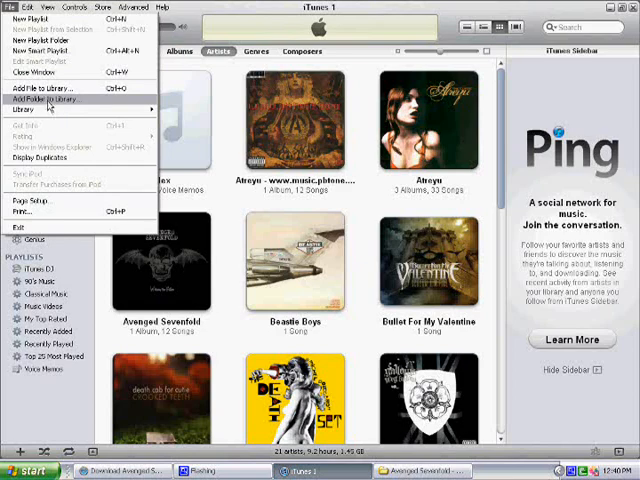
click(41, 99)
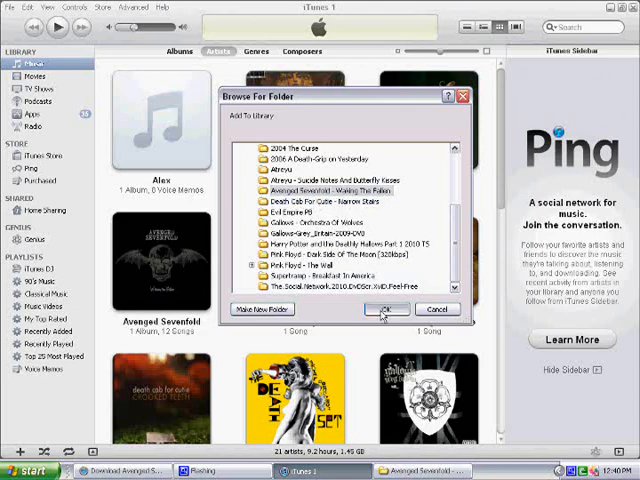
click(387, 308)
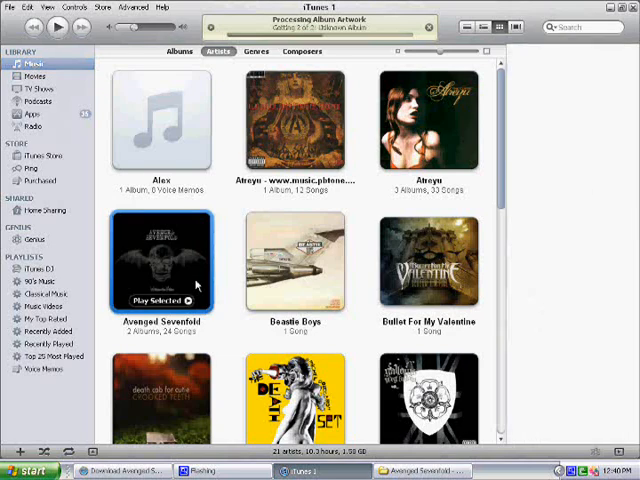
double_click(161, 265)
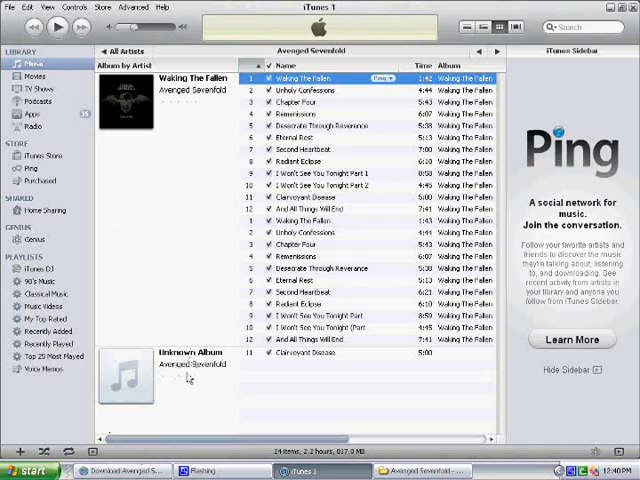
mouse_move(203, 365)
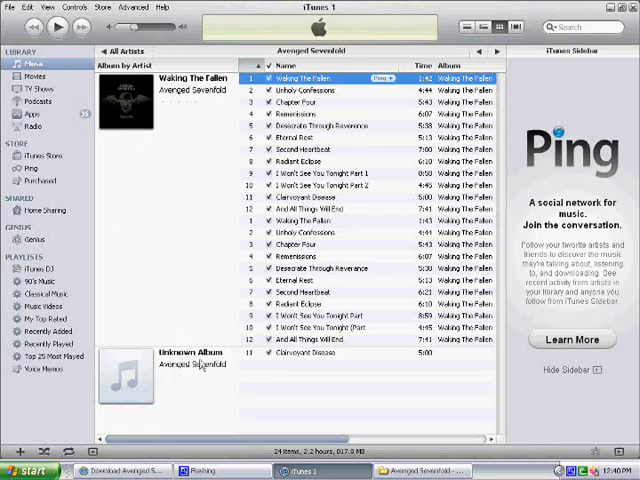
Delete the duplicate Waking The Fallen track and reopen Avenged Sevenfold's song list.
right_click(125, 95)
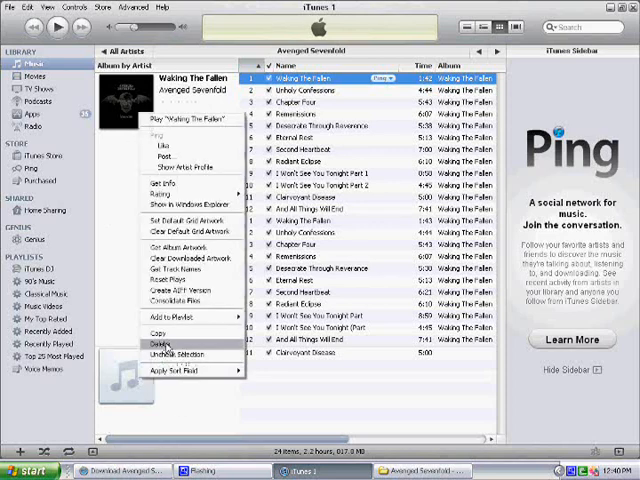
click(158, 344)
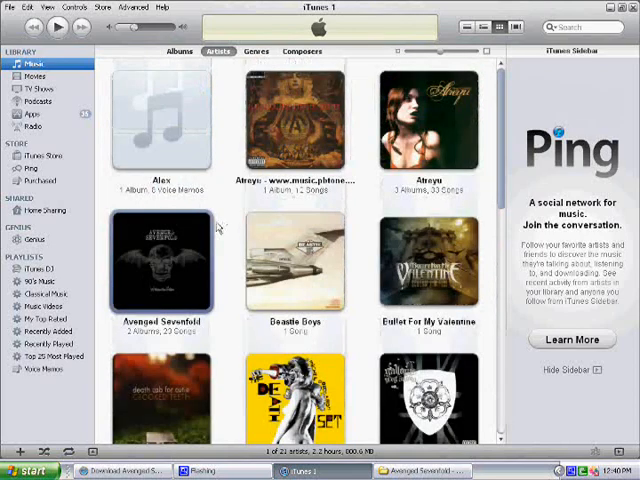
mouse_move(166, 271)
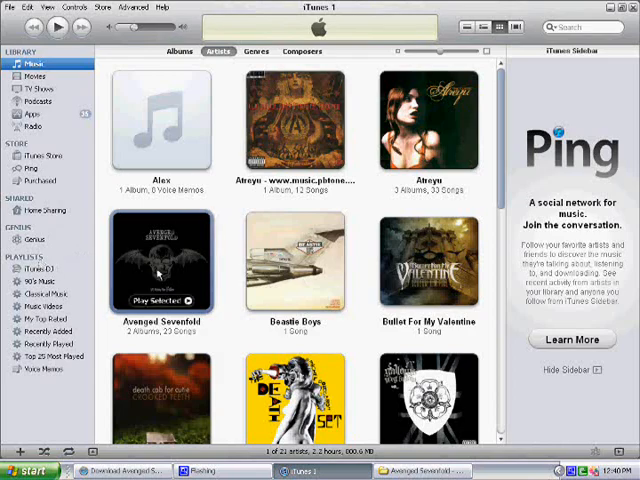
double_click(160, 270)
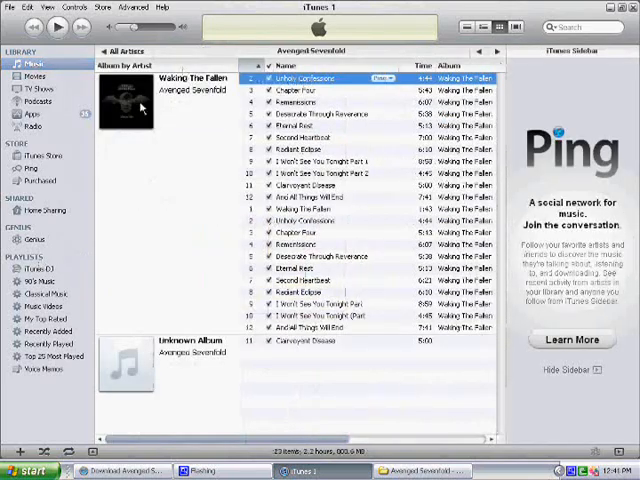